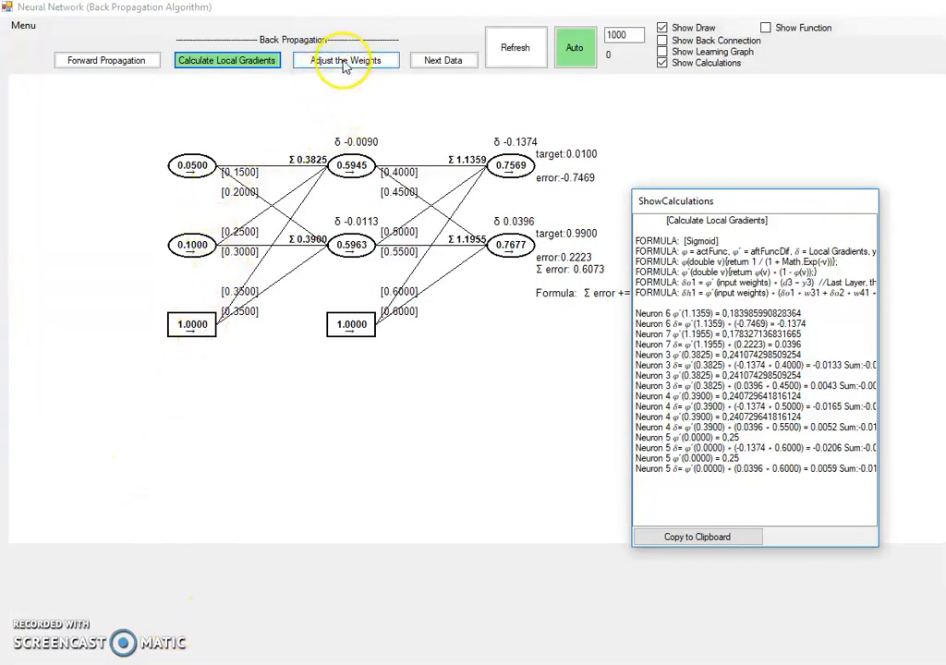
mouse_move(426, 150)
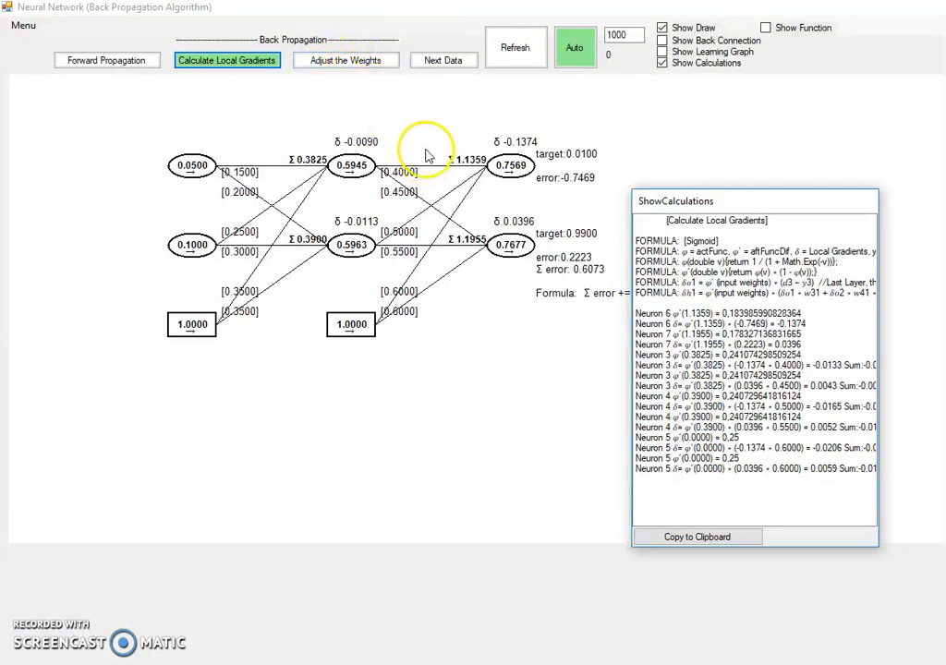
mouse_move(317, 144)
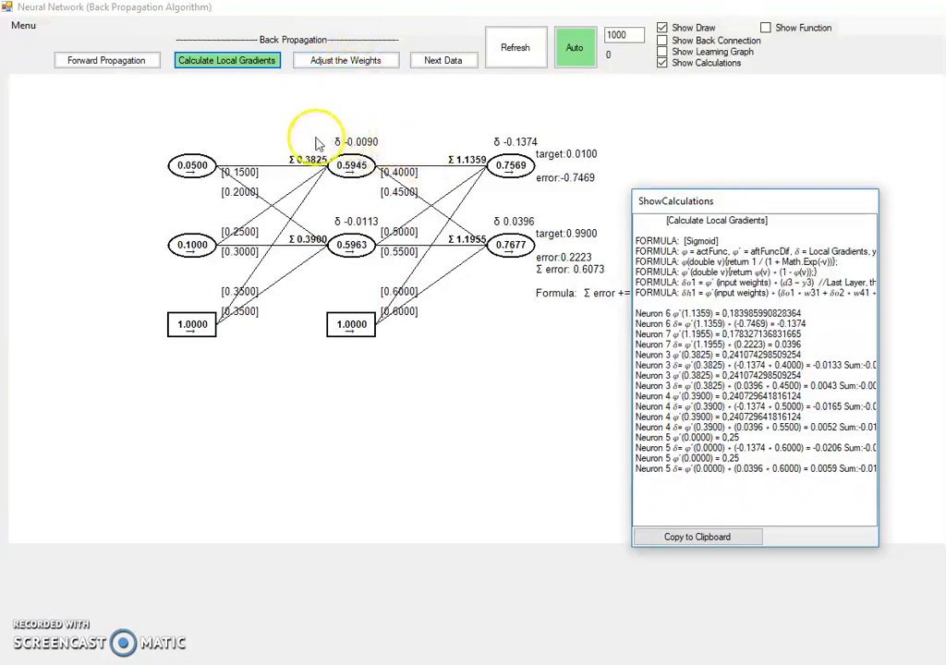
mouse_move(318, 165)
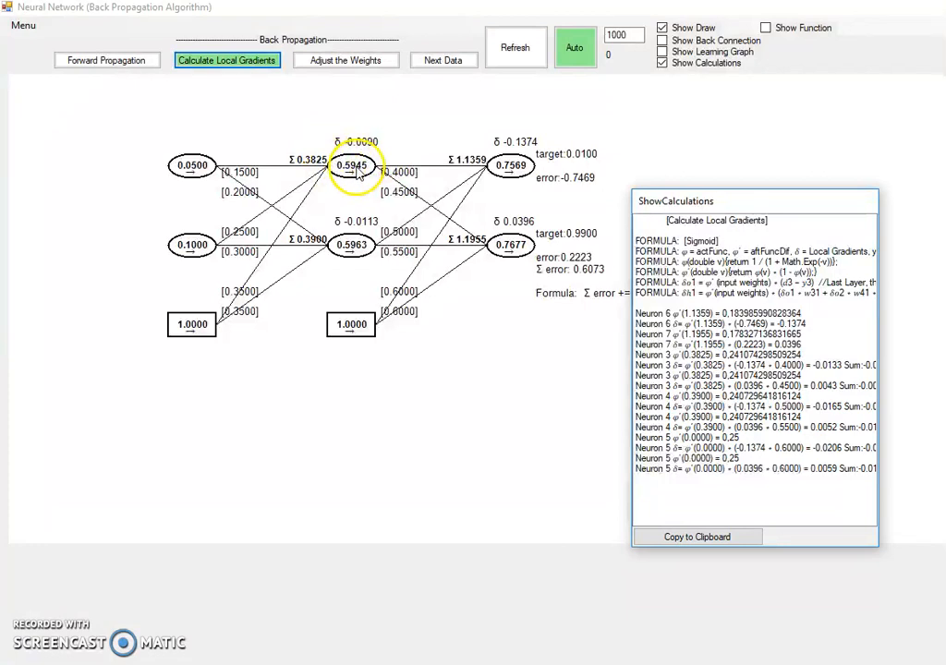
mouse_move(310, 155)
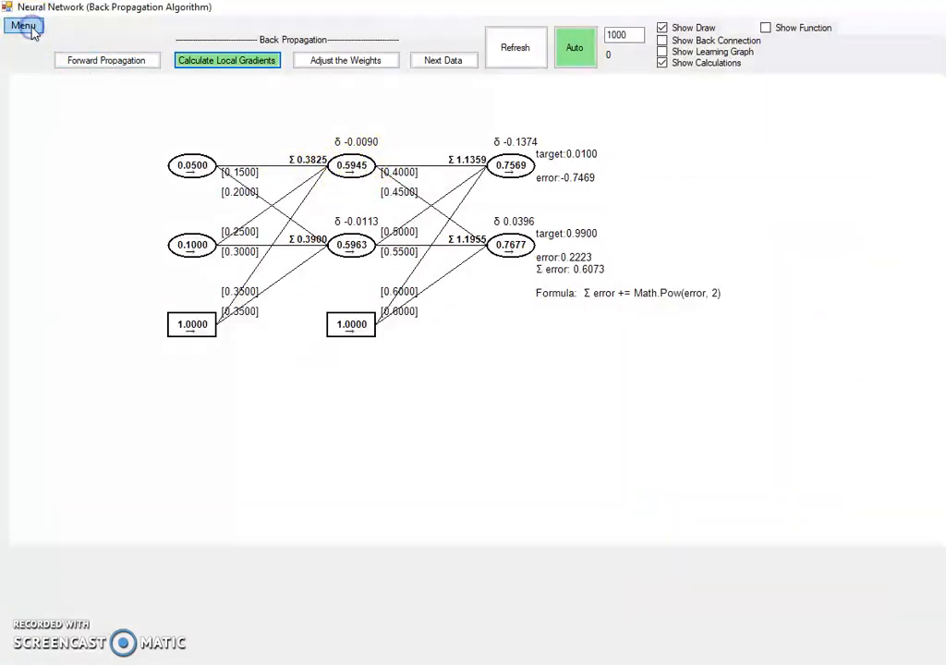
Select weight adjust formula [2] w(n+1) = w(n) + η·δ(x)·y, the variant without momentum
click(22, 26)
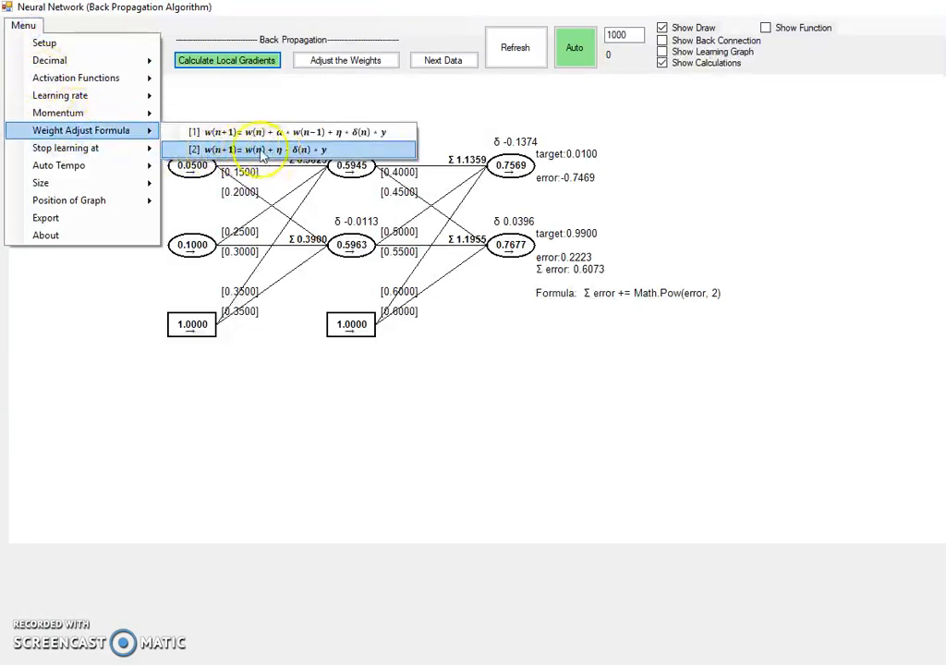
mouse_move(274, 150)
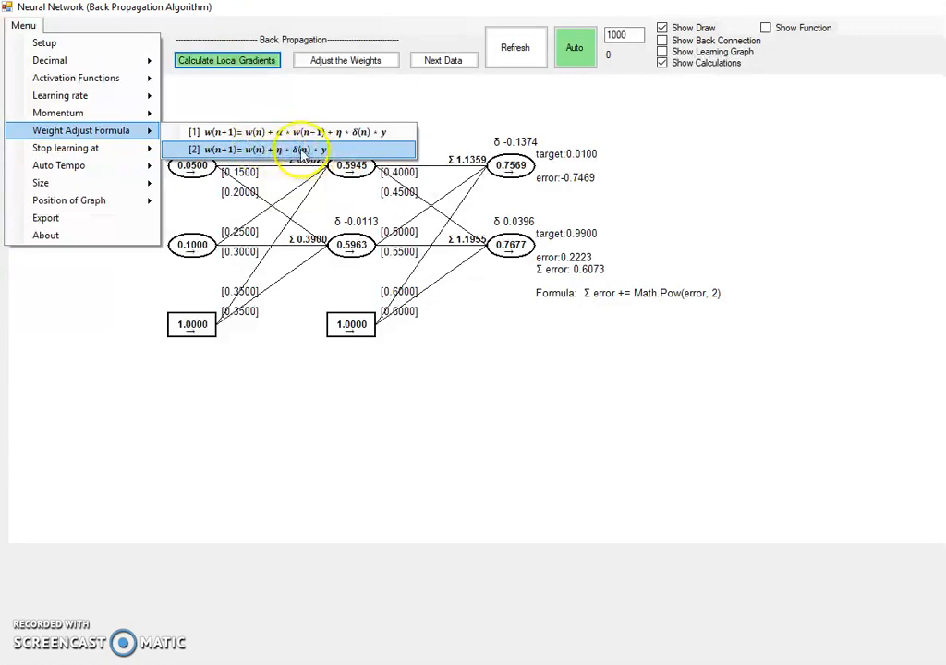
click(299, 150)
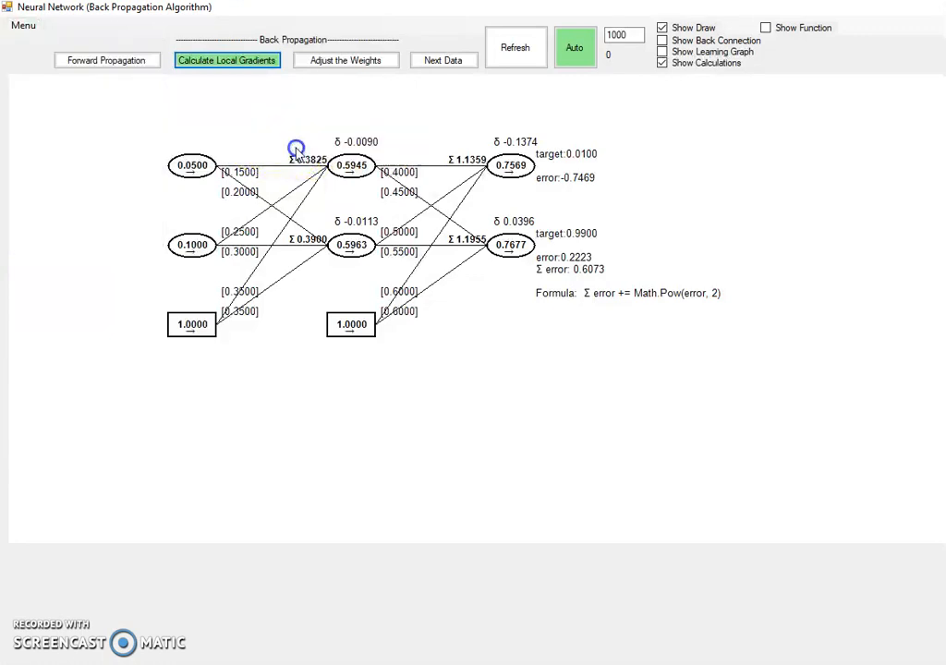
mouse_move(362, 288)
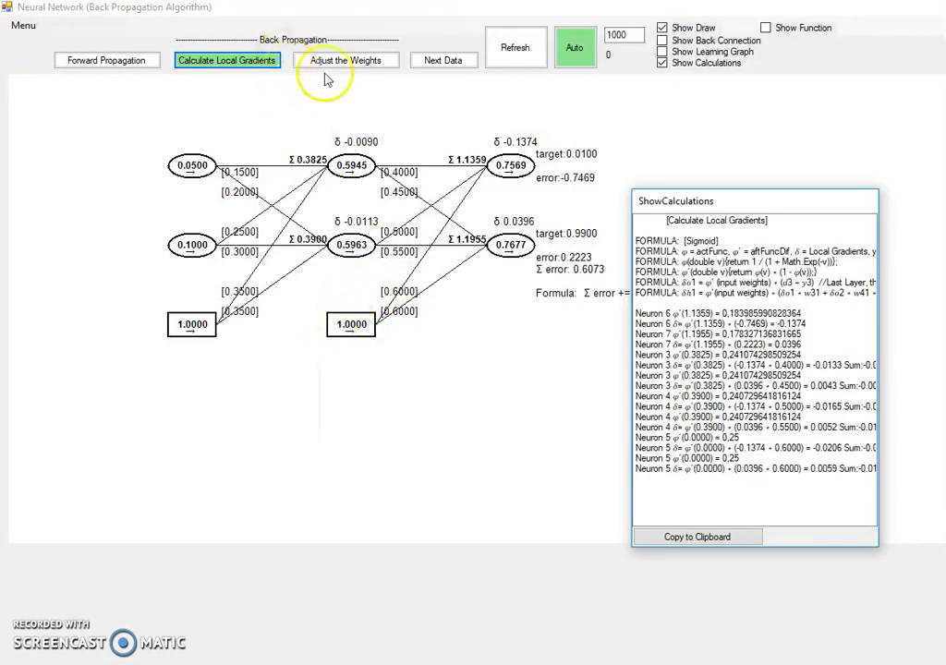
mouse_move(325, 151)
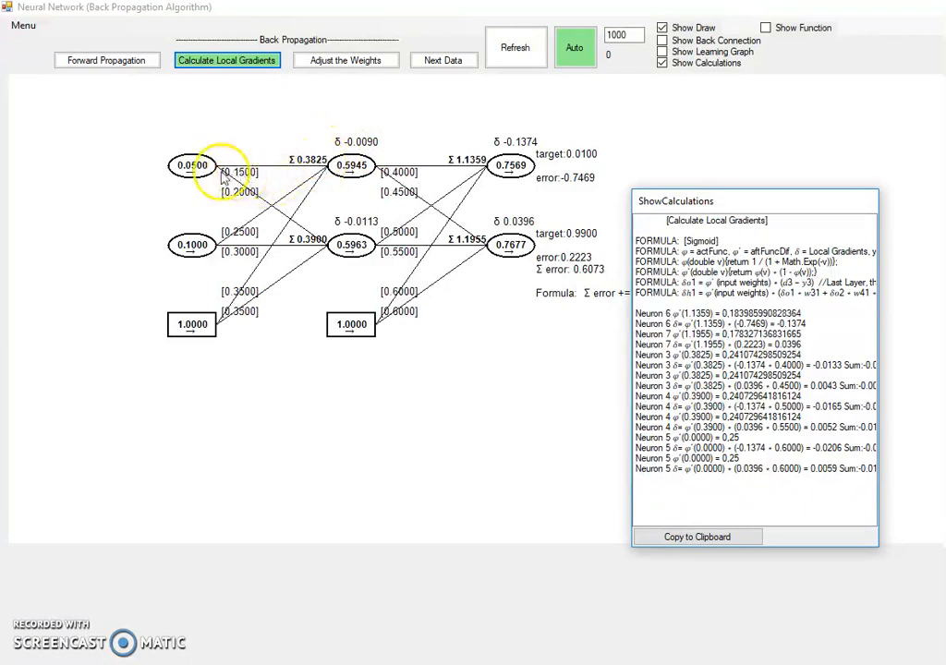
mouse_move(268, 174)
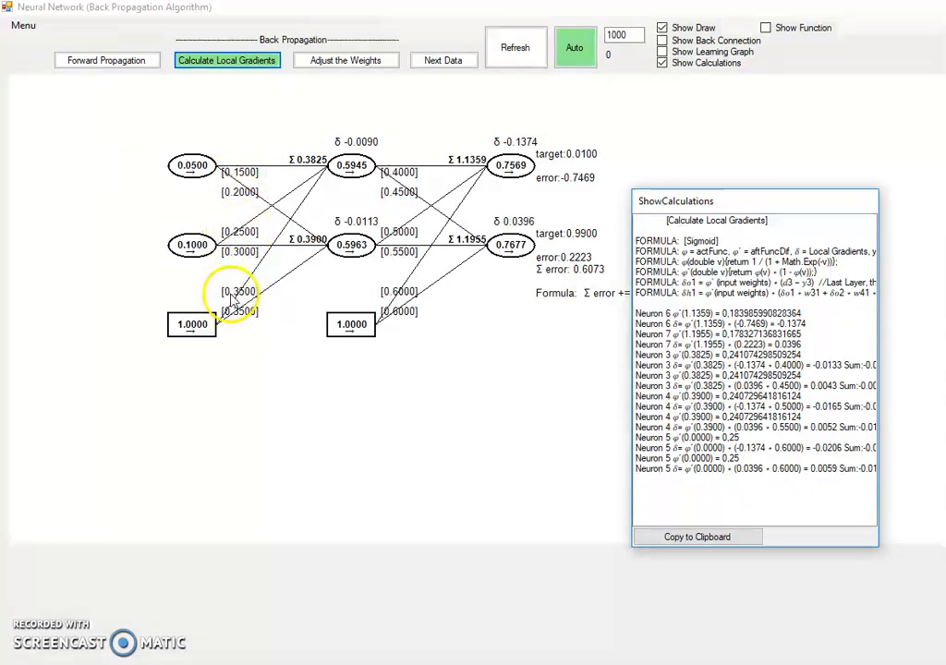
mouse_move(255, 152)
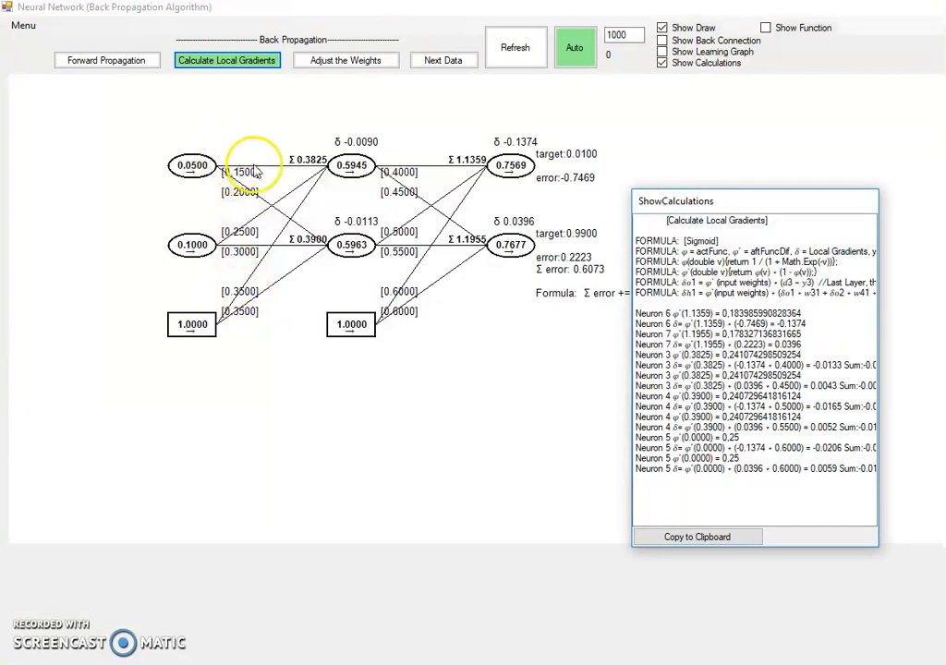
mouse_move(351, 165)
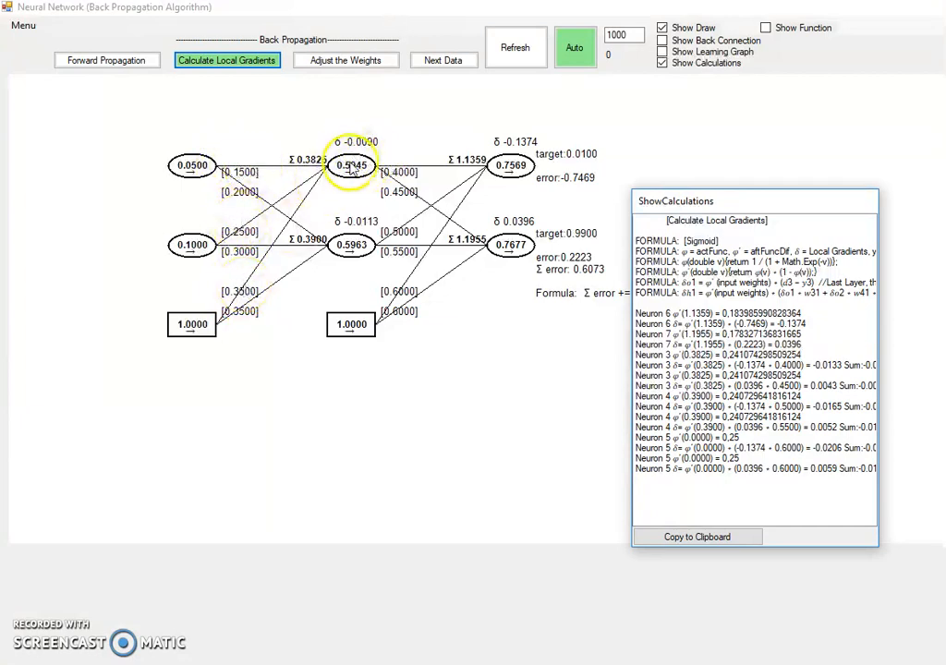
mouse_move(416, 152)
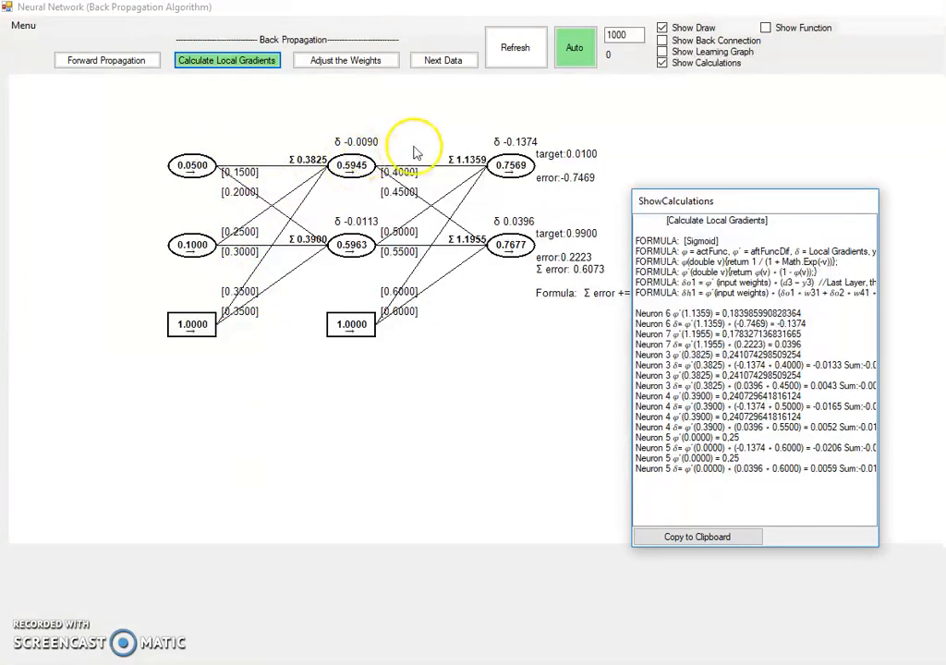
click(345, 59)
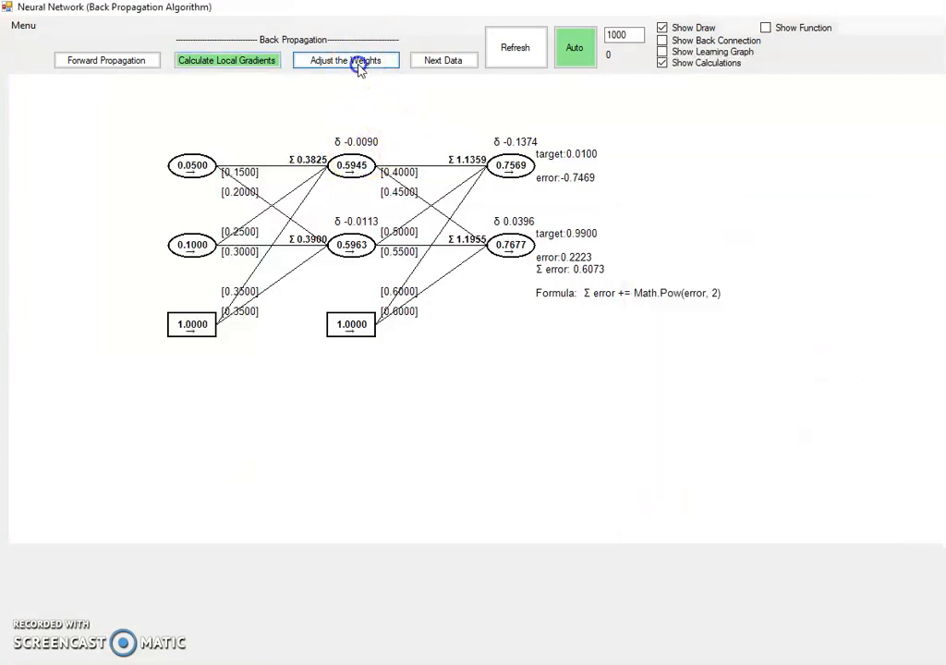
Adjust the weights so every connection gets a new value and the correction calculations are listed
click(345, 59)
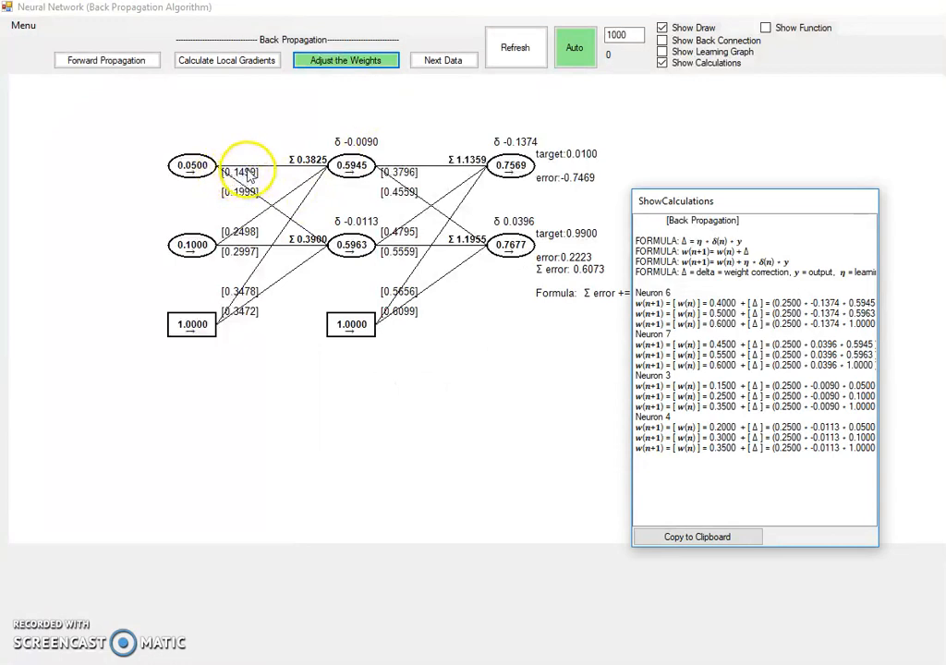
mouse_move(624, 310)
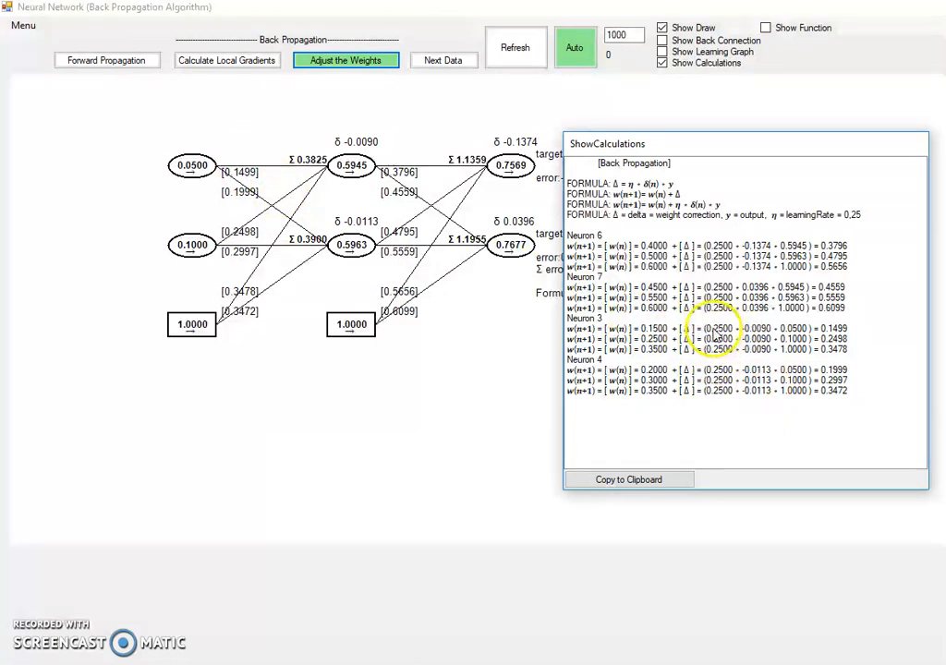
mouse_move(809, 218)
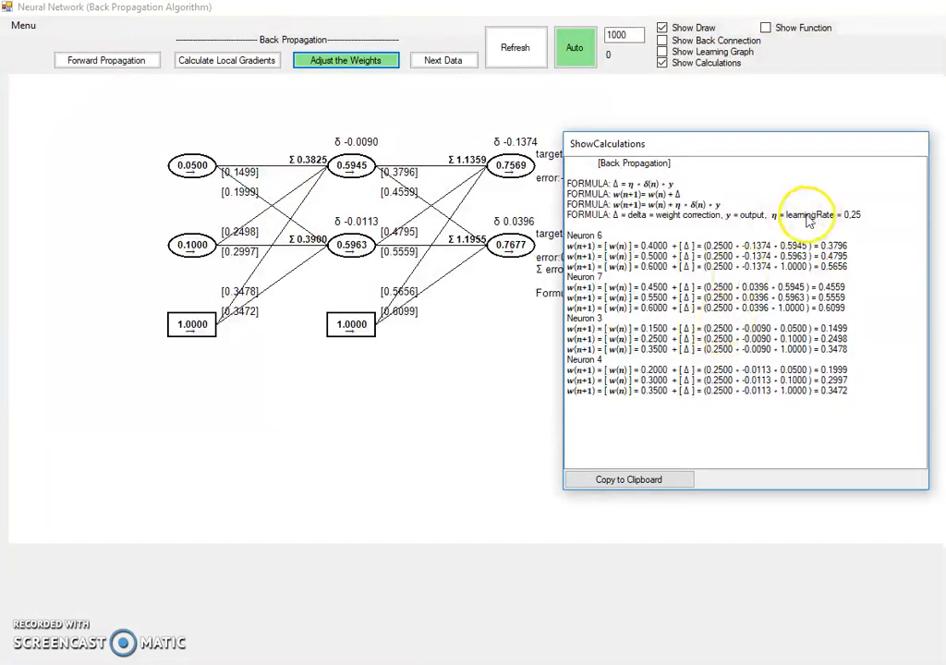
mouse_move(721, 335)
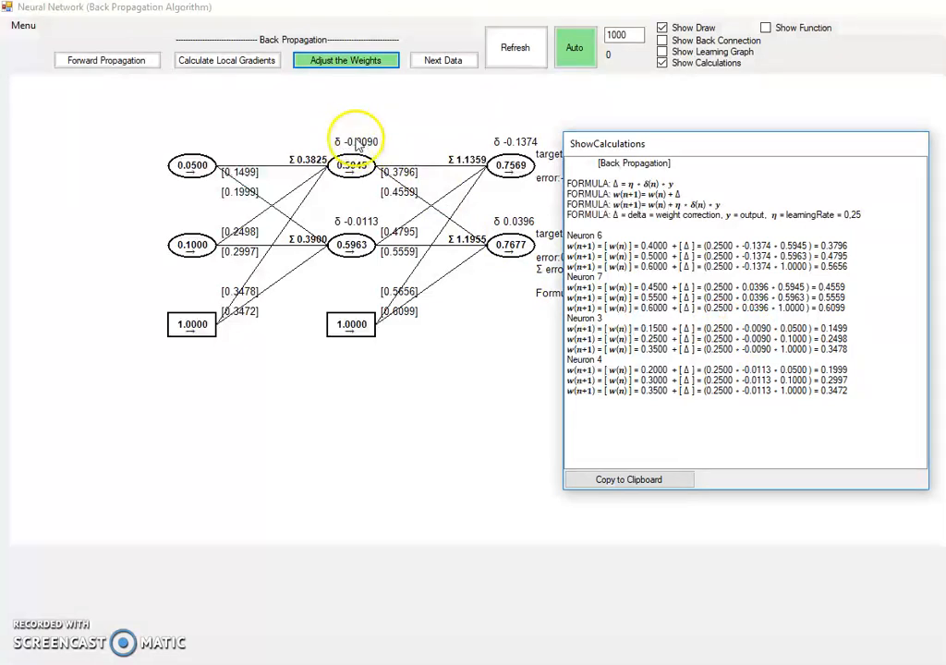
mouse_move(774, 336)
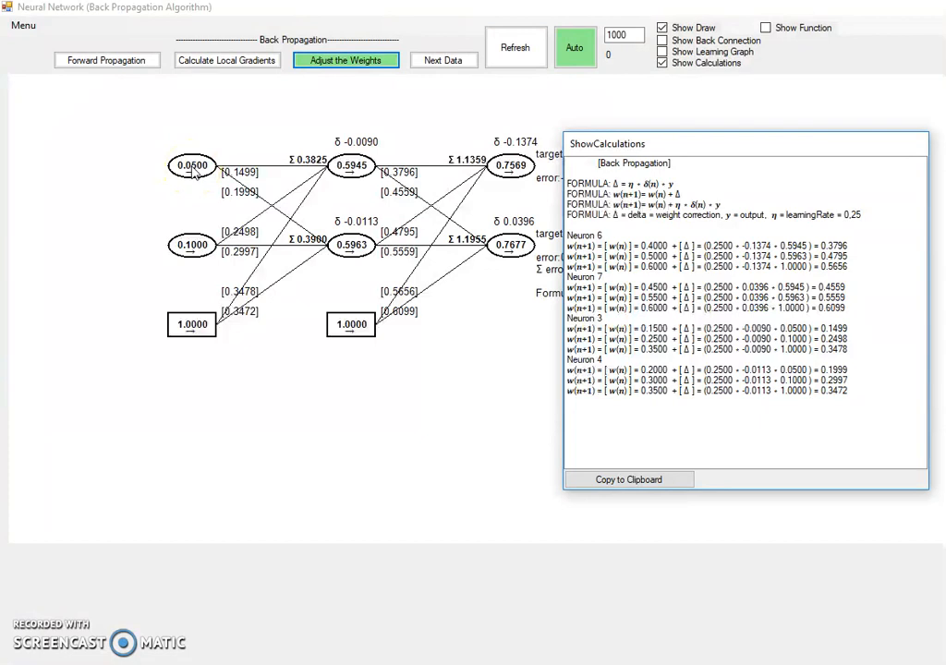
mouse_move(387, 139)
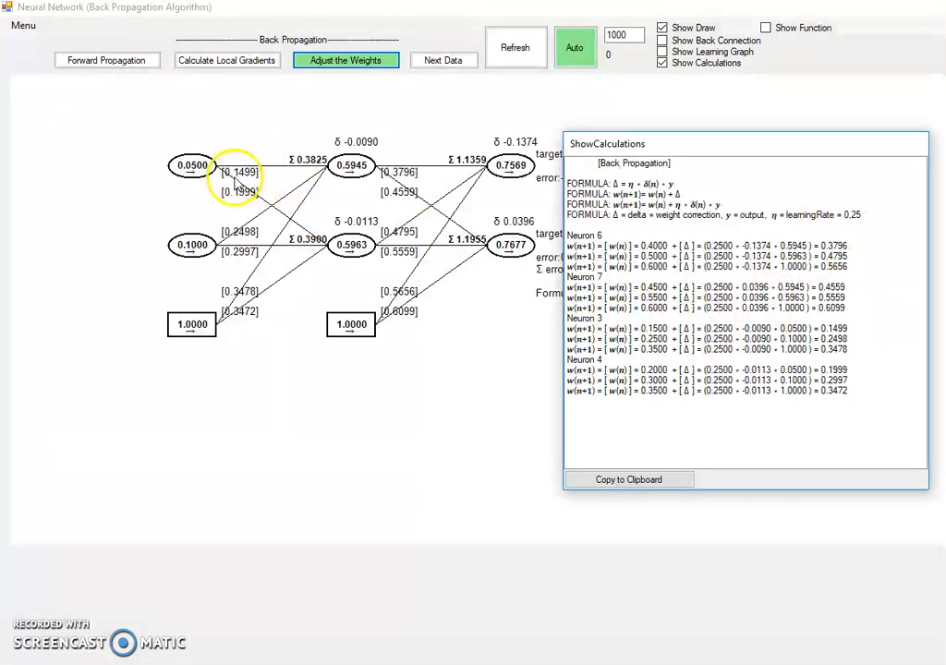
mouse_move(233, 176)
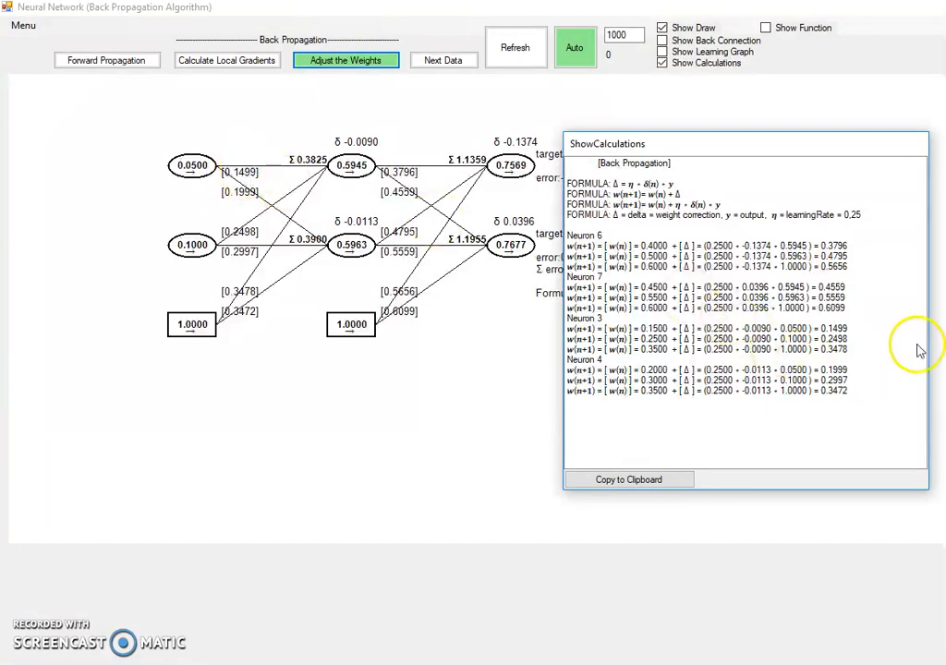
mouse_move(336, 165)
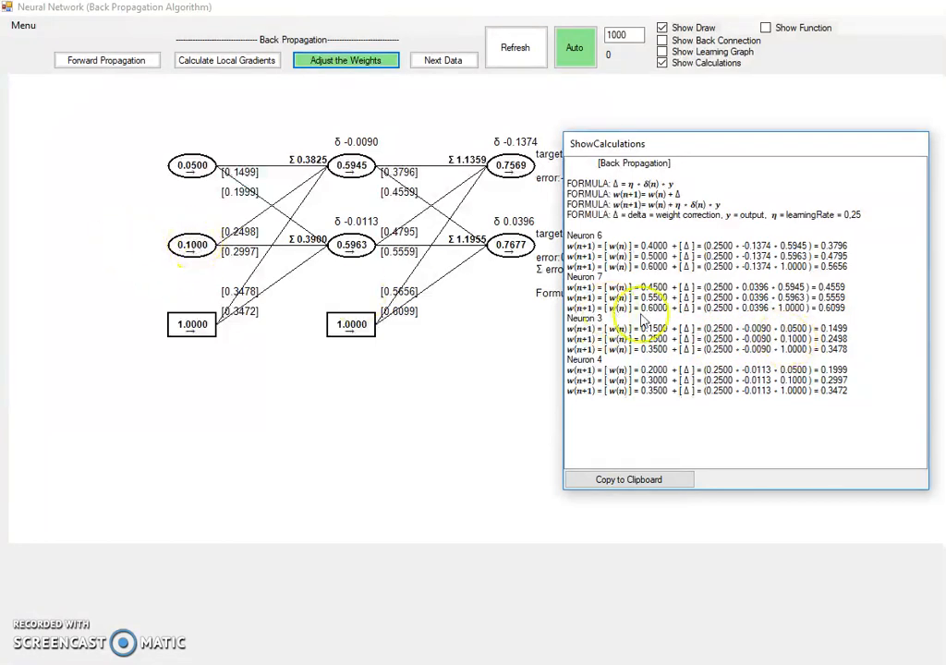
mouse_move(305, 304)
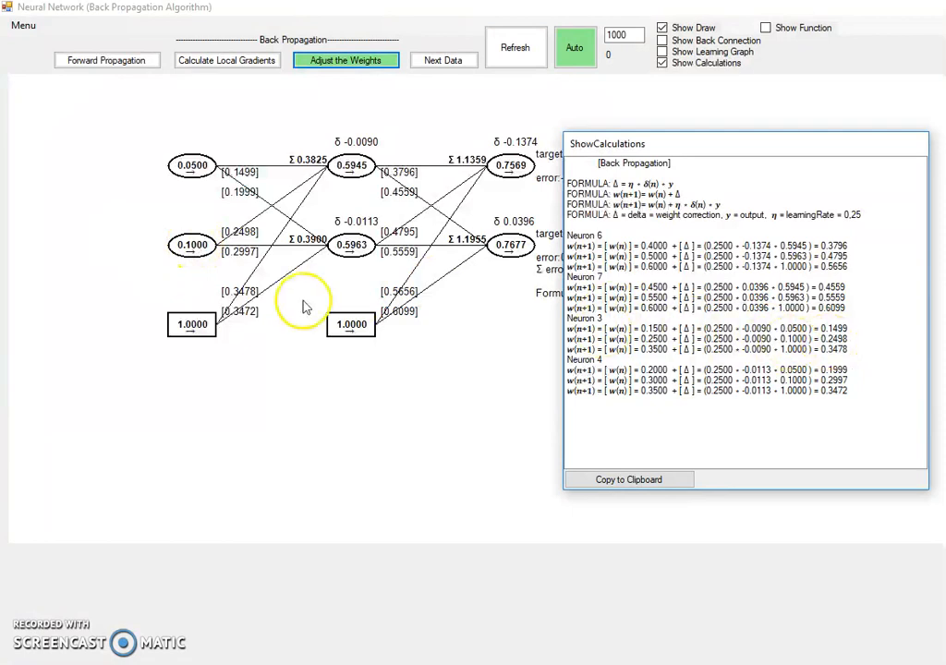
mouse_move(243, 255)
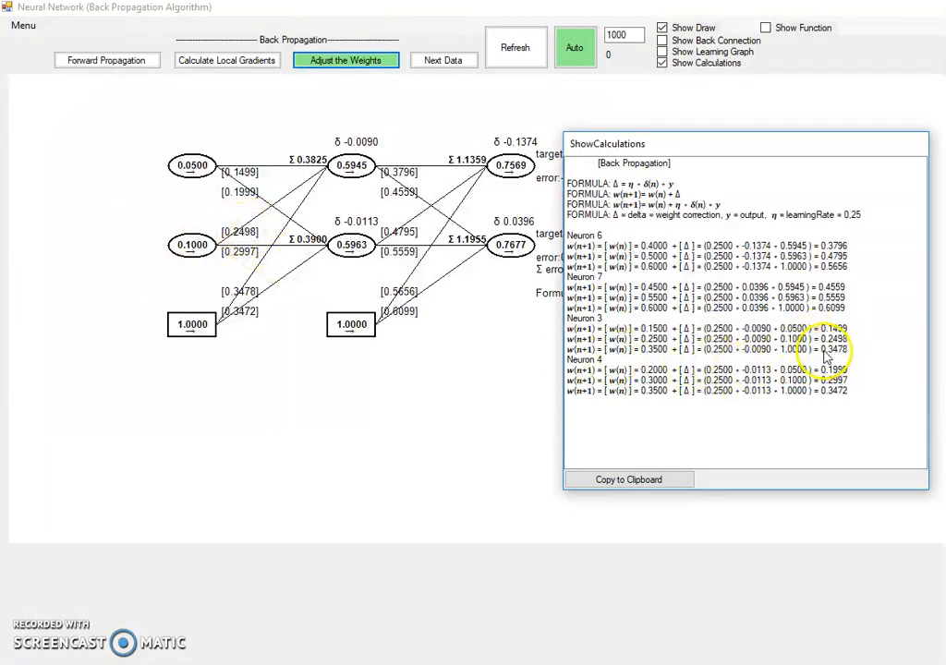
mouse_move(651, 351)
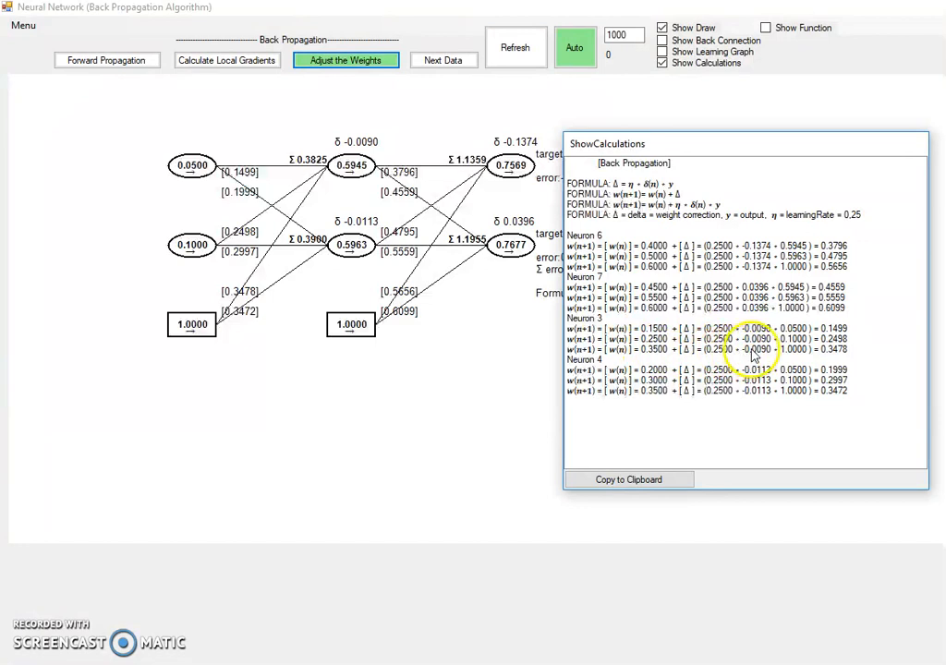
mouse_move(222, 305)
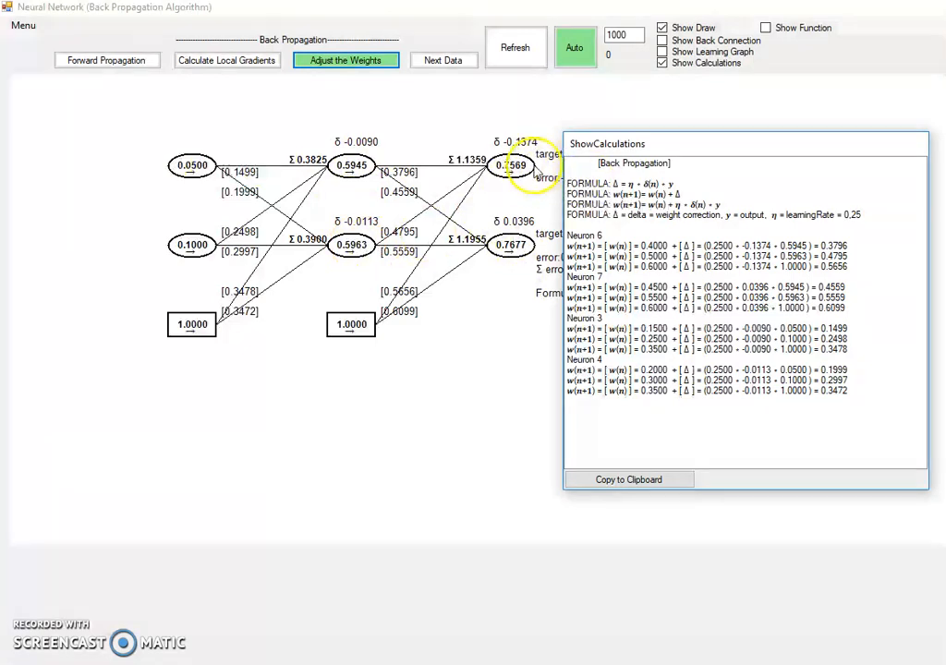
mouse_move(162, 141)
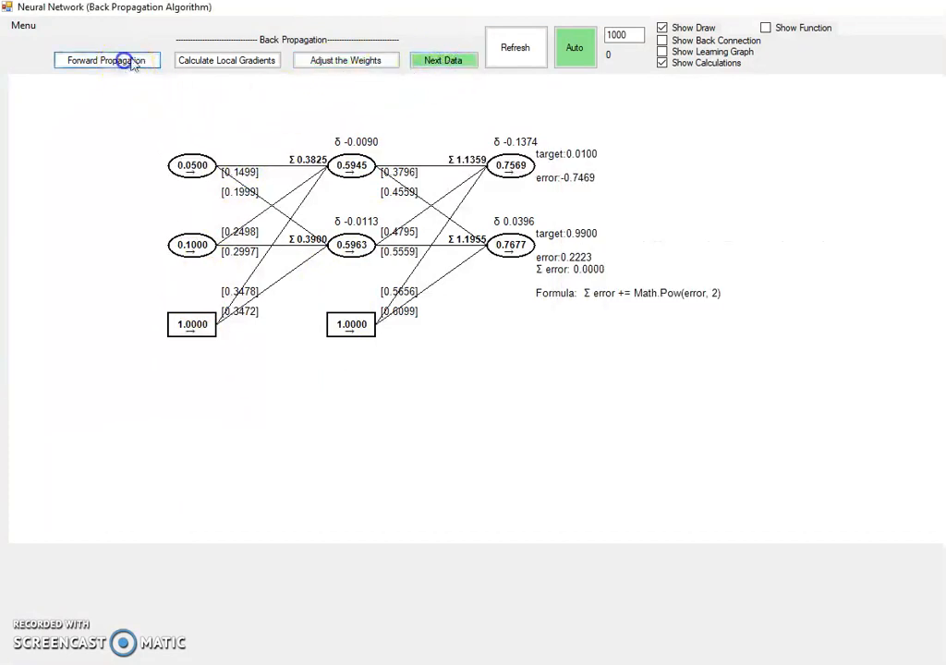
Run a forward pass, update the weights and advance to the next sample, bringing outputs to 0.7223 and 0.7761
click(107, 59)
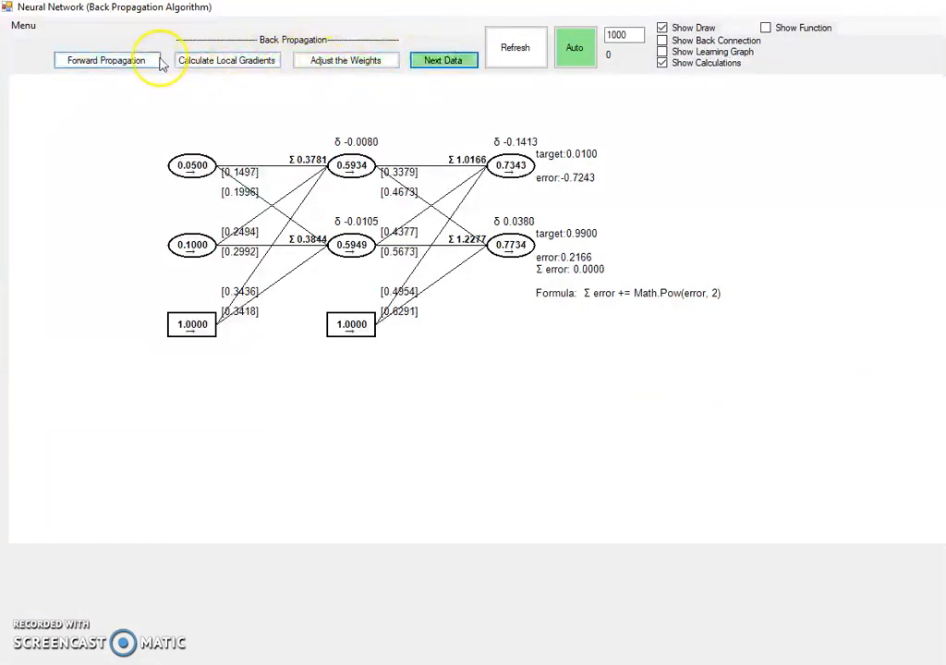
click(346, 59)
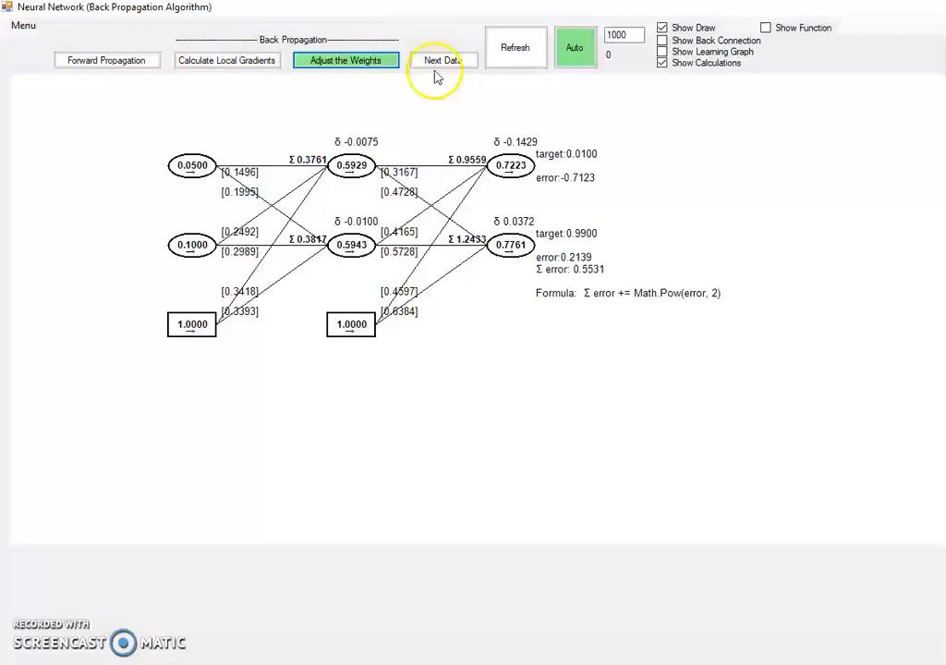
click(443, 59)
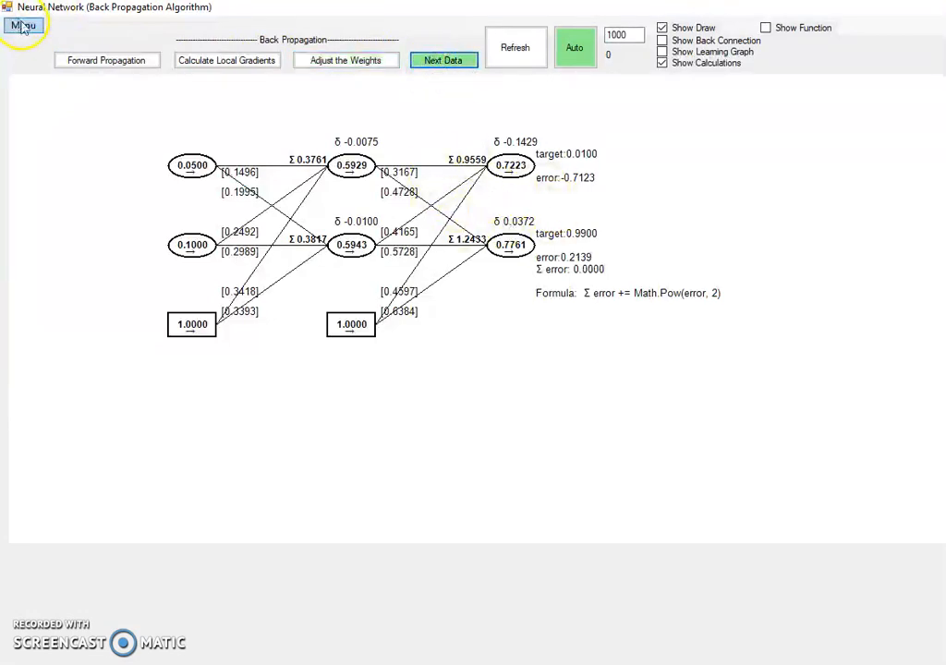
Load the Eks.3 Iris example via Setup, giving a 4-4-3 network with targets 1, 0, 0
click(22, 26)
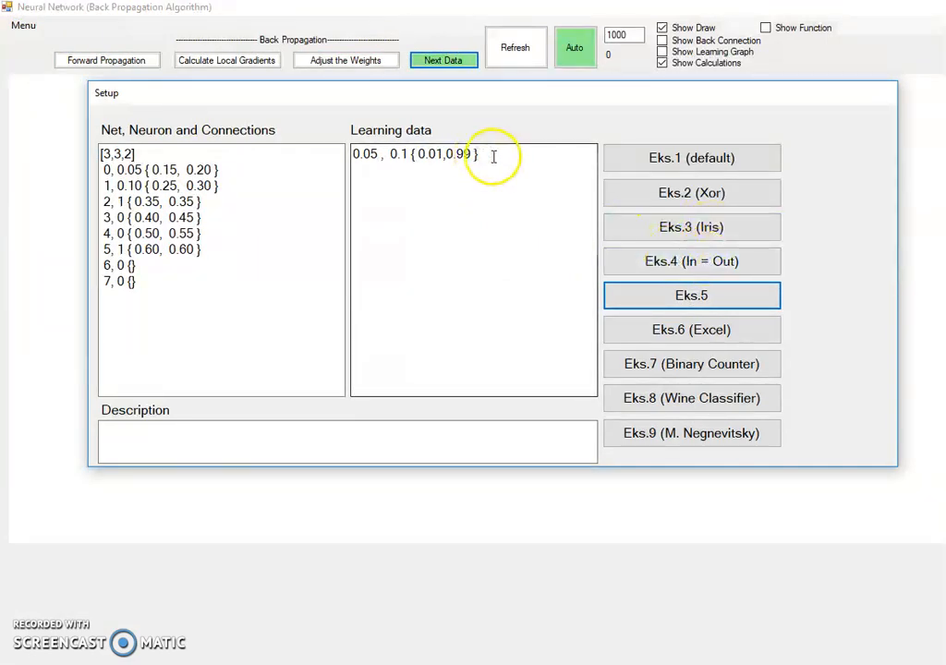
click(691, 225)
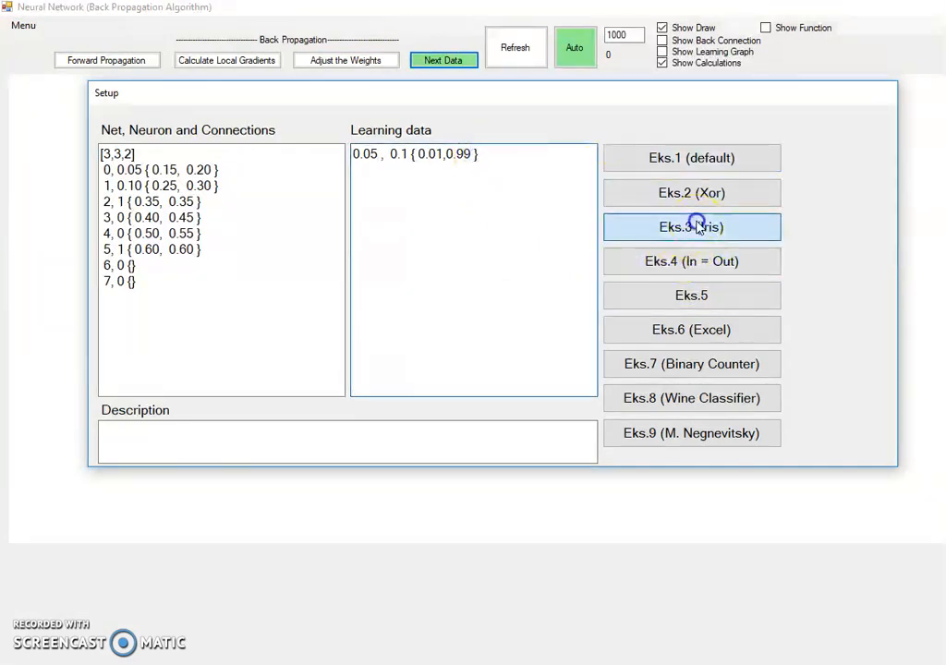
click(691, 227)
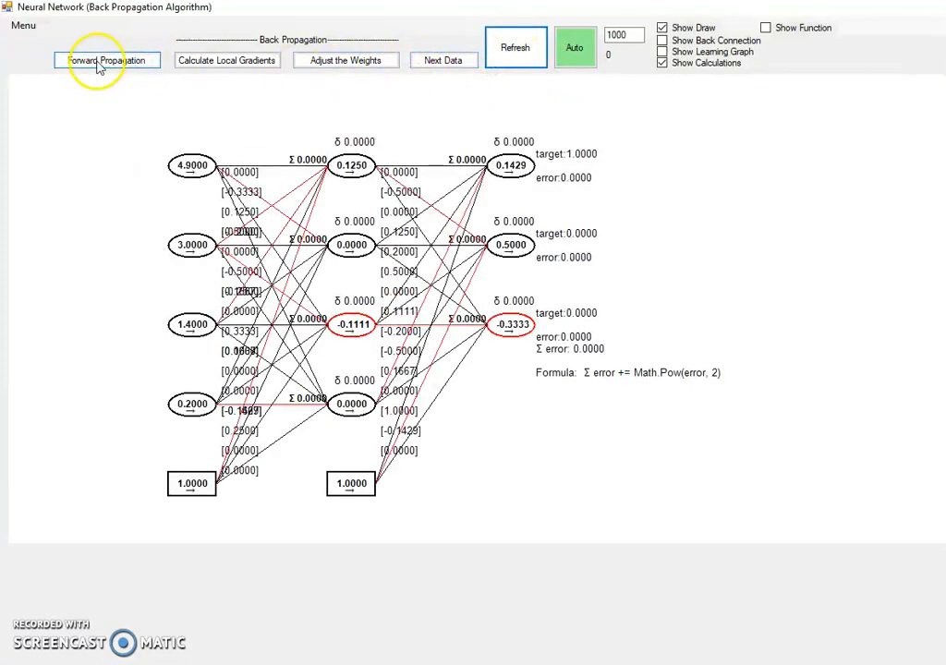
Forward-propagate the first Iris sample, update its weights and advance through the next training samples
click(443, 59)
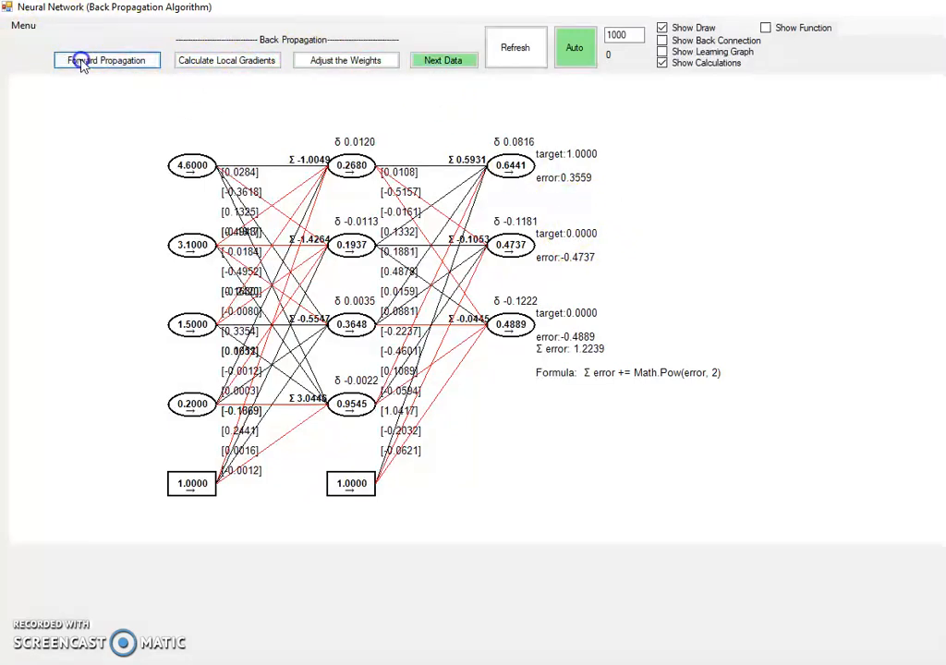
click(345, 59)
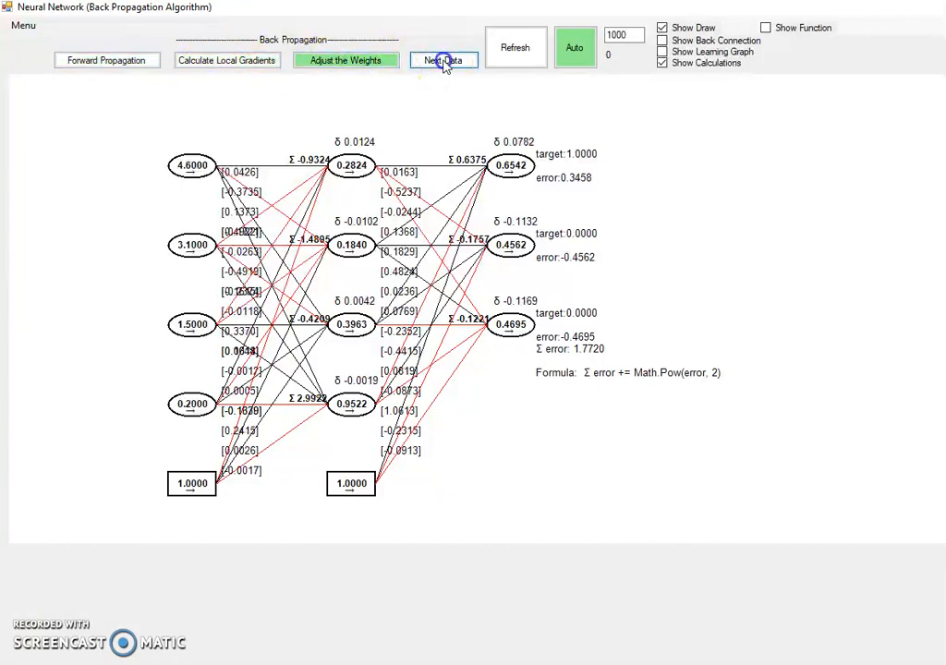
click(443, 59)
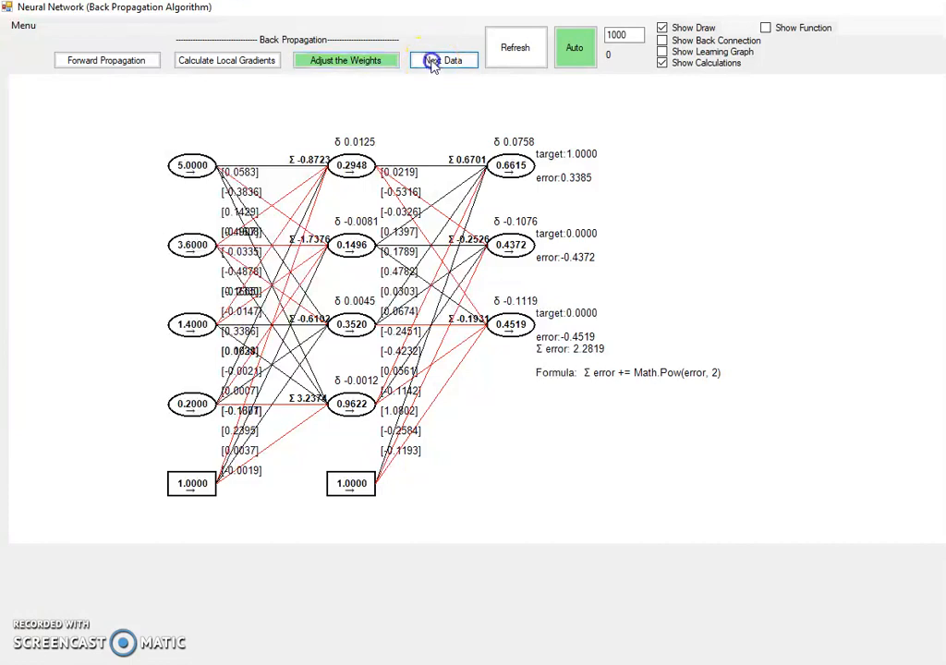
click(443, 59)
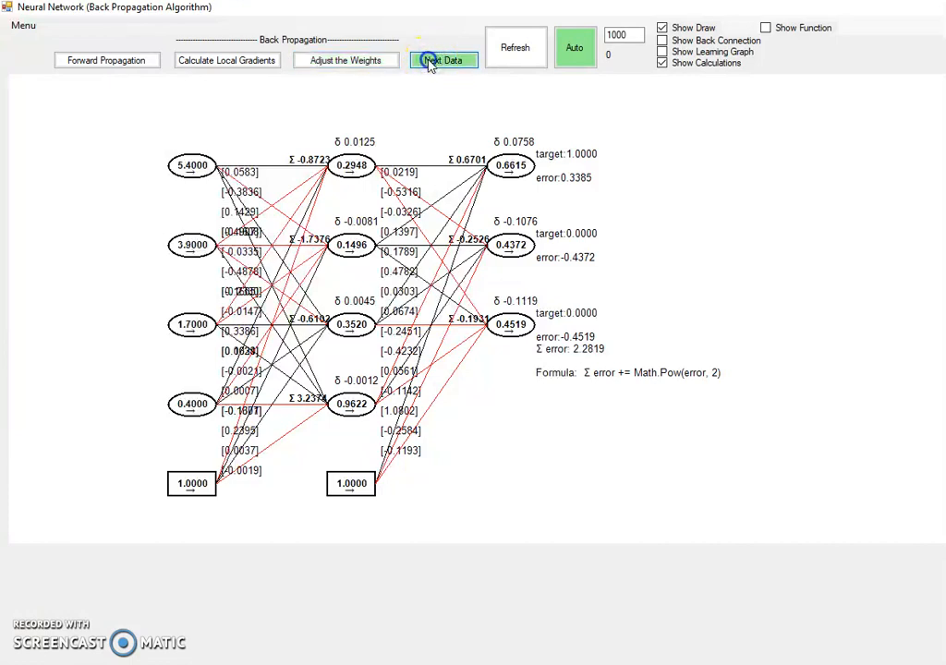
click(443, 59)
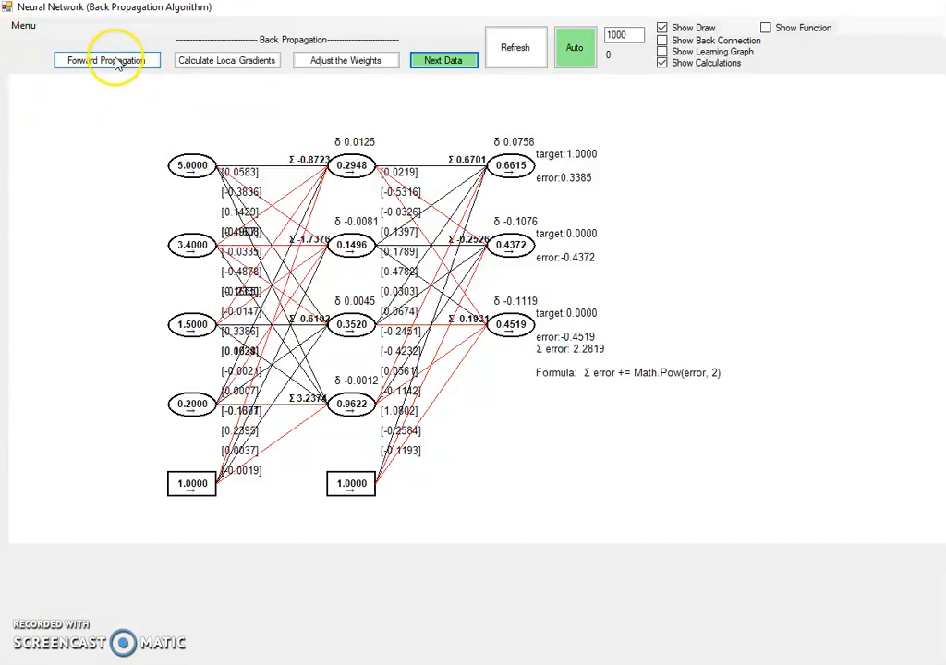
Run another forward pass, compute the local gradients and adjust the weights, reaching total error 3.1917
click(226, 59)
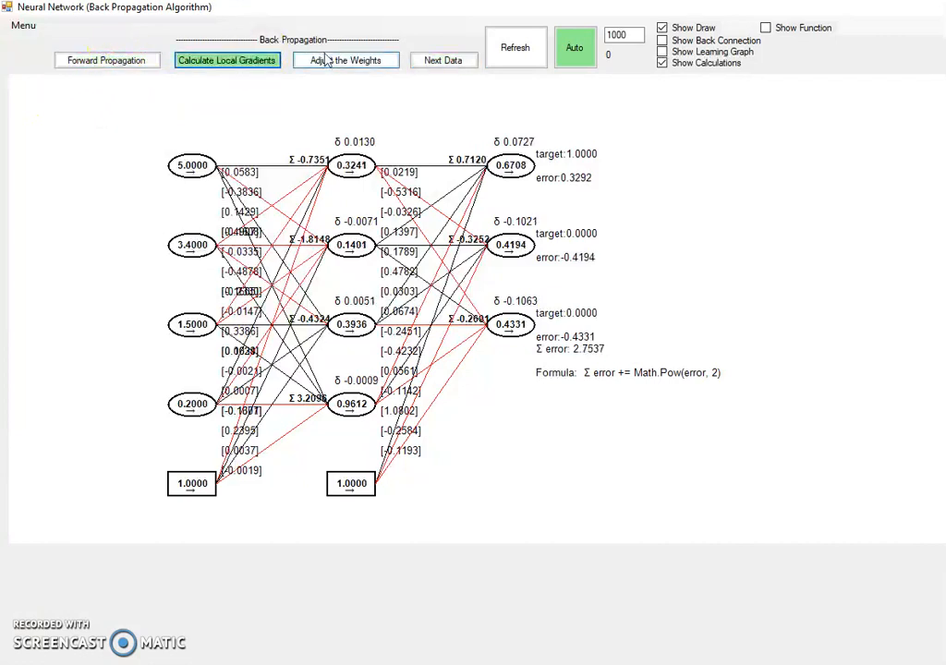
click(443, 59)
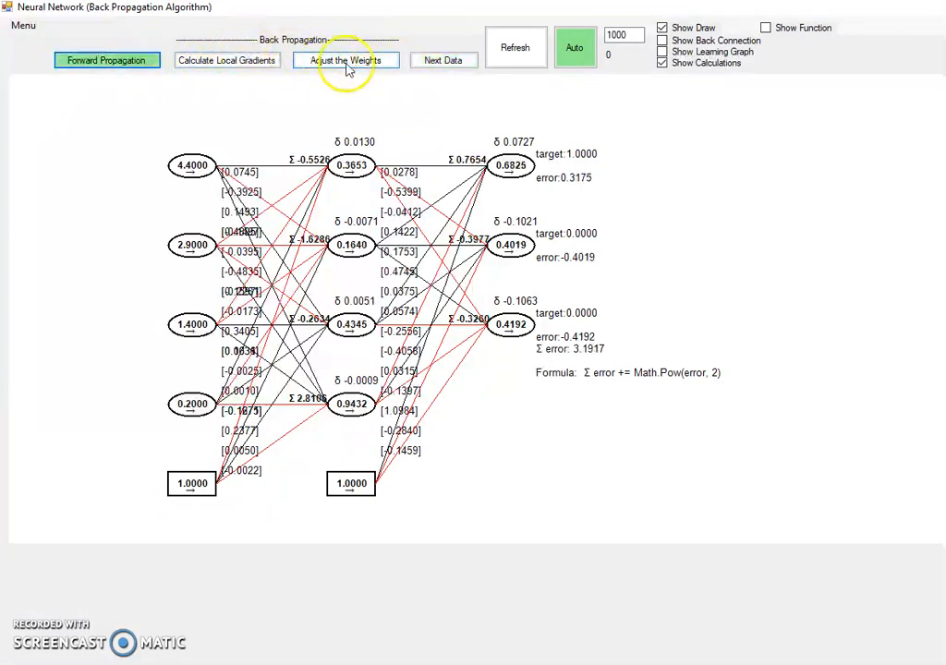
click(443, 60)
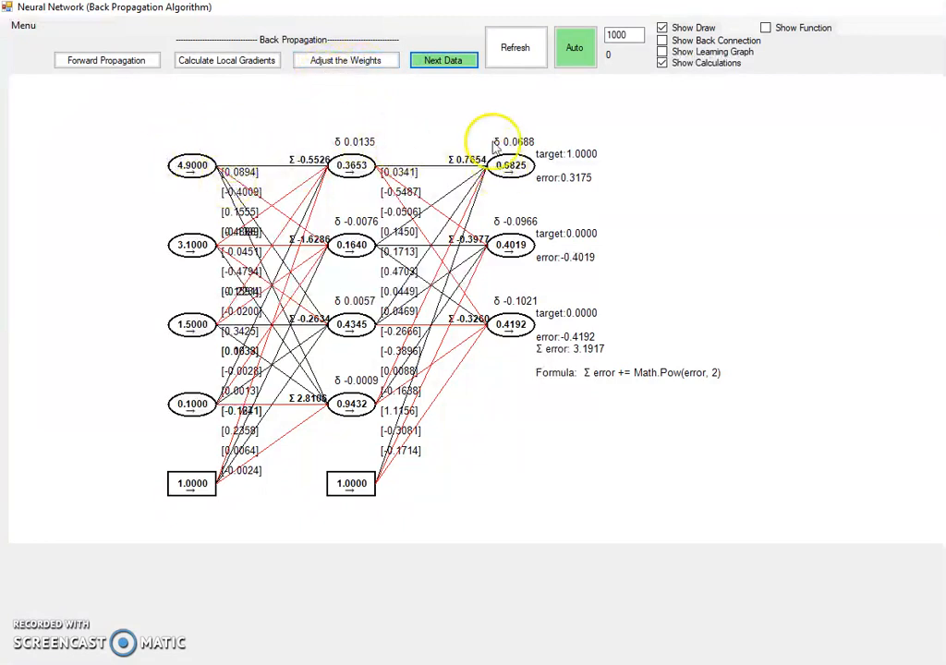
mouse_move(129, 377)
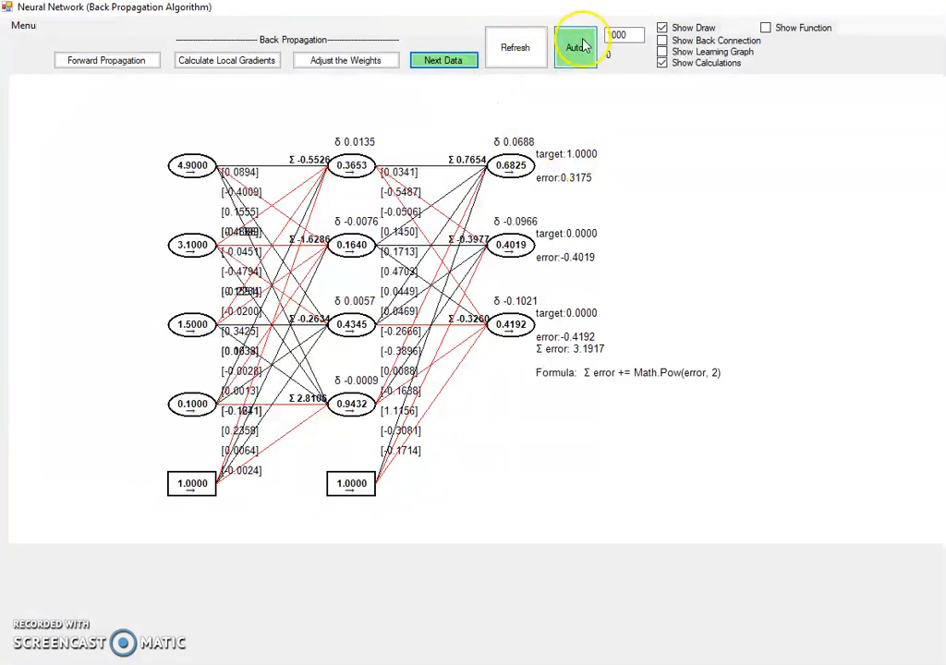
Run Auto training over many iterations on the Iris network, total error reaching 10.6587
click(574, 48)
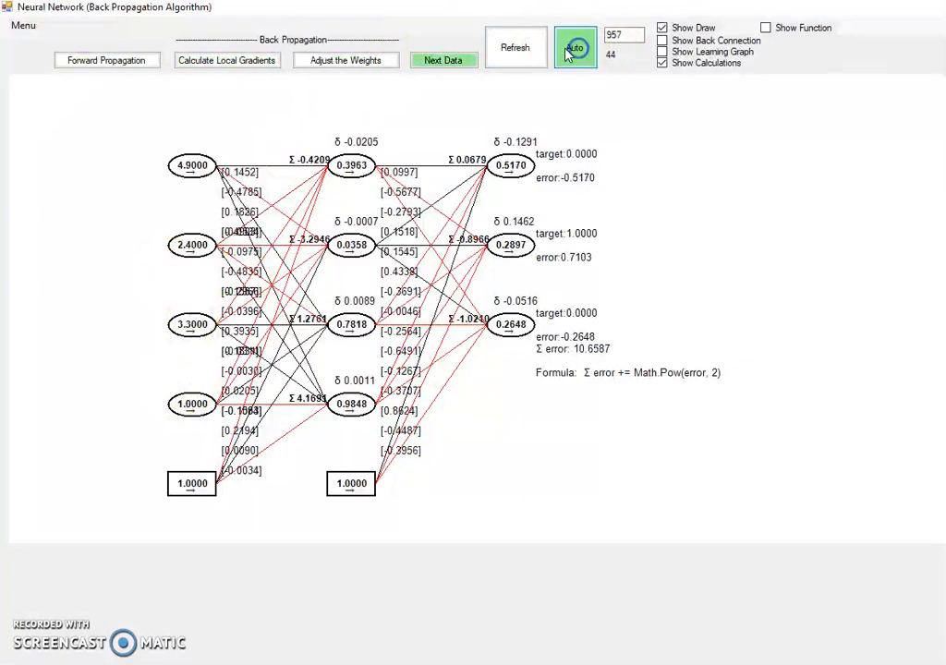
click(22, 26)
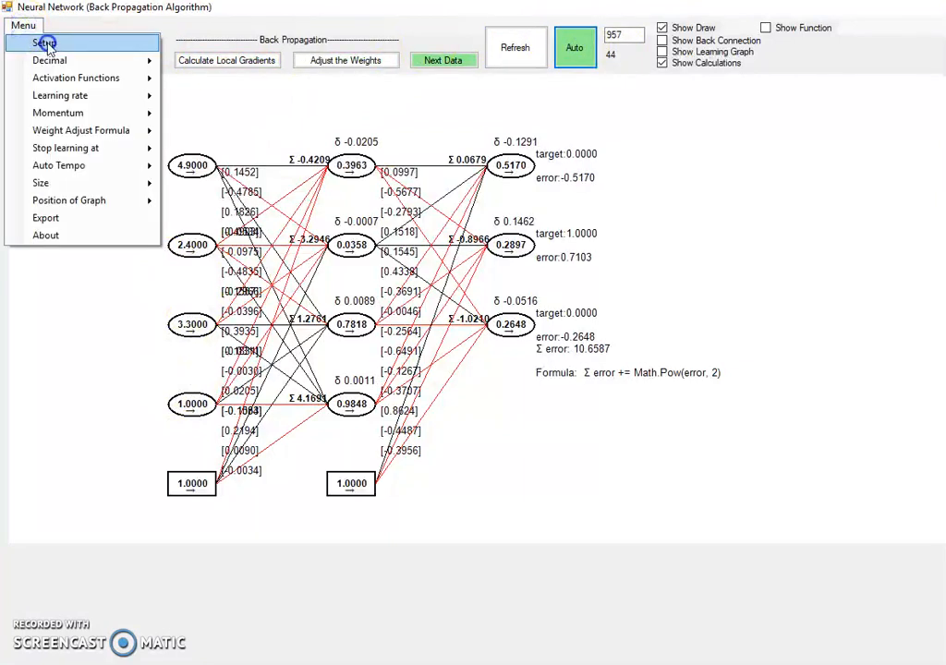
click(45, 45)
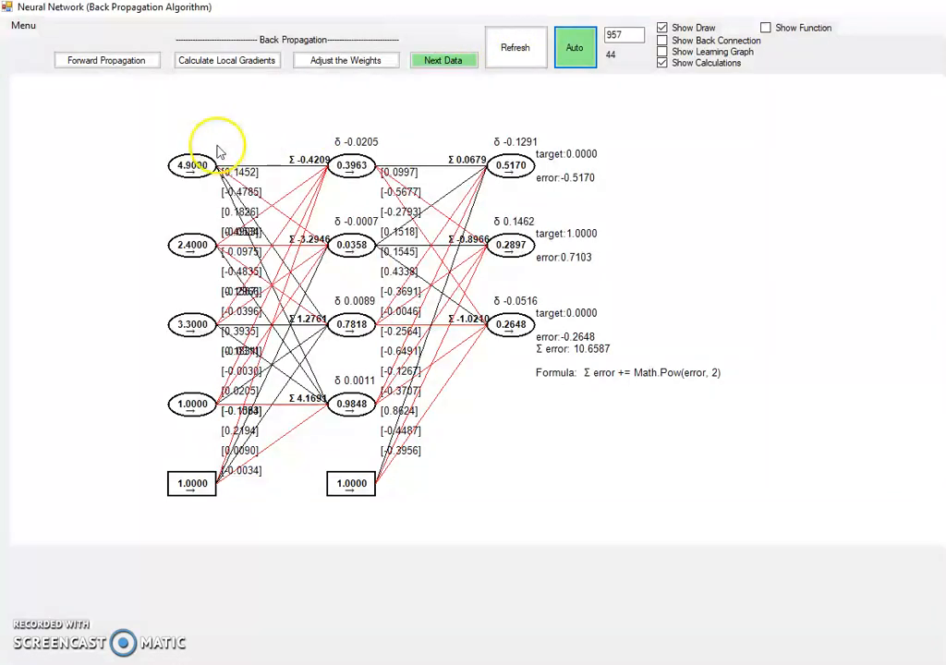
mouse_move(220, 539)
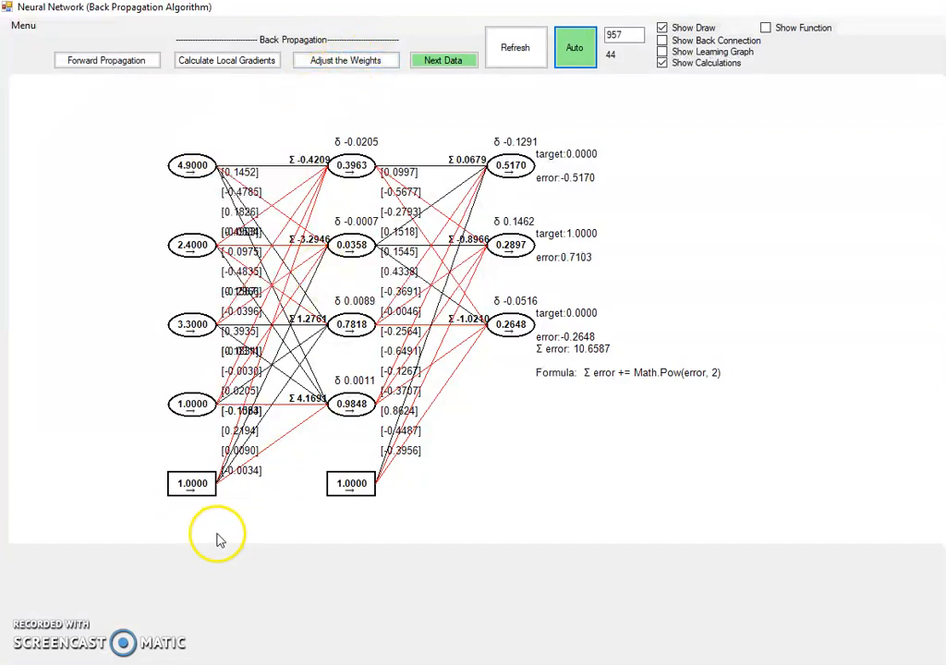